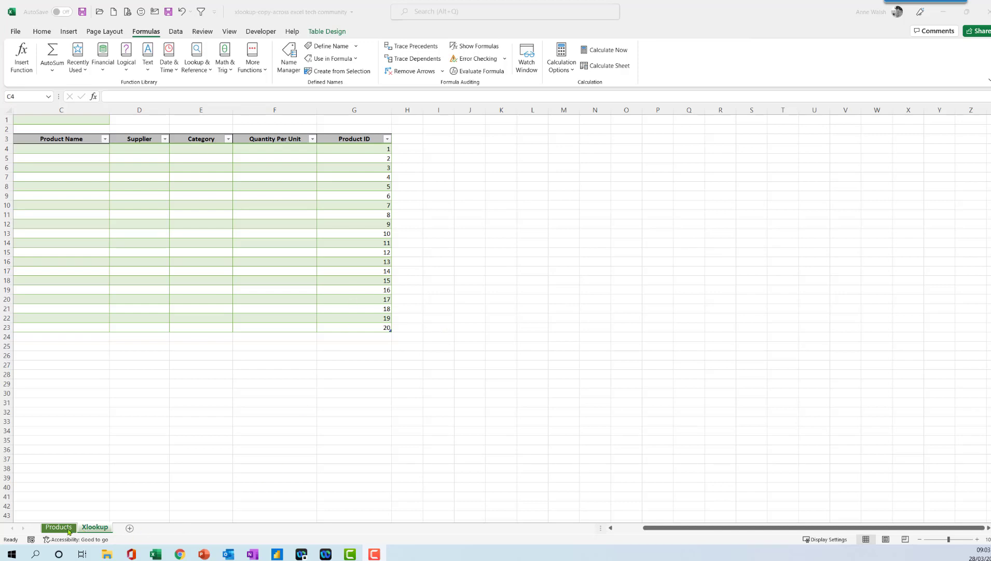
Step: Review the Products sheet's source data and the Xlookup sheet's empty Product ID 1–20 table
click(60, 147)
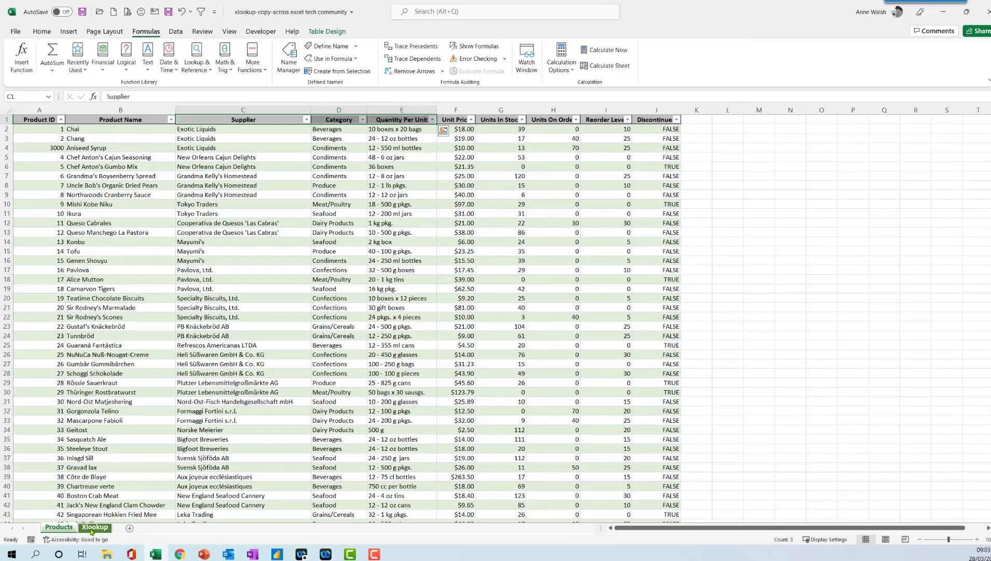
click(95, 527)
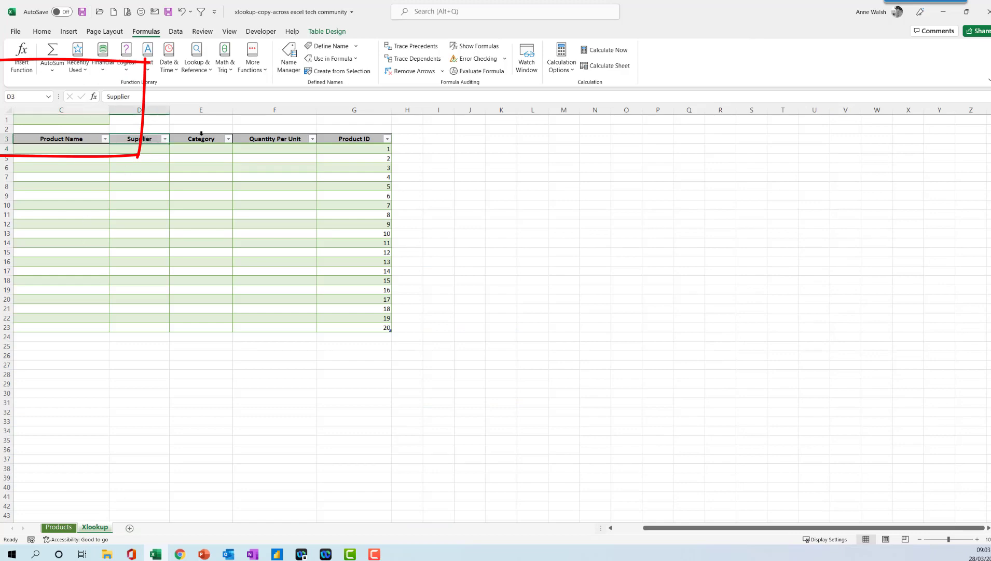
click(274, 138)
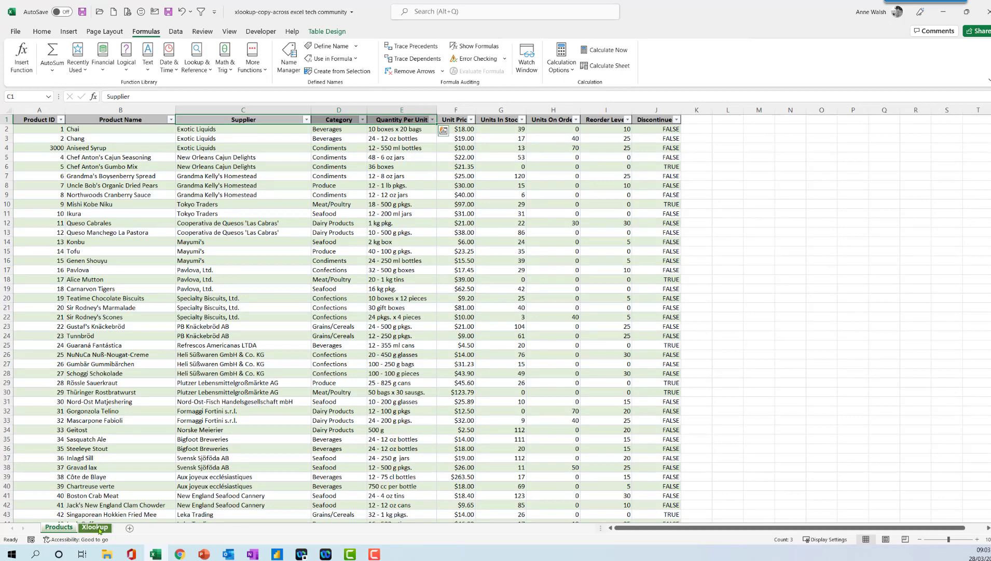
Step: Insert an XLOOKUP in the first Product Name cell C4 via Formulas > Lookup & Reference
click(94, 527)
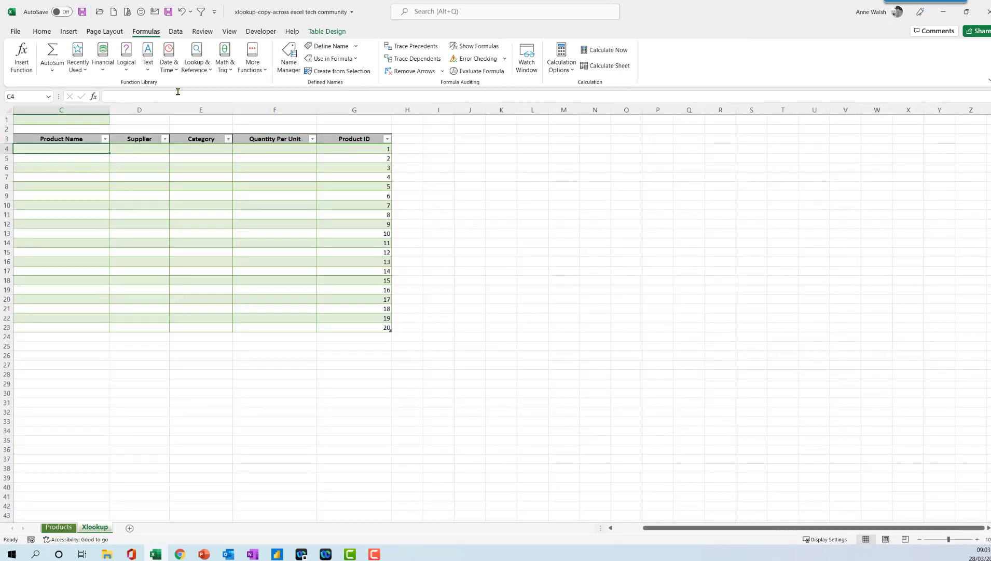
click(196, 57)
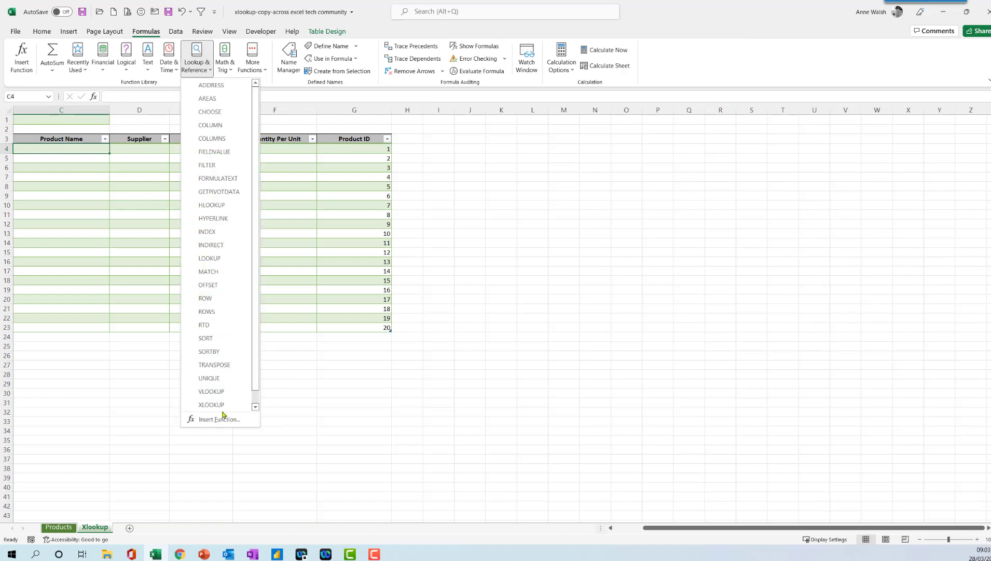
click(211, 404)
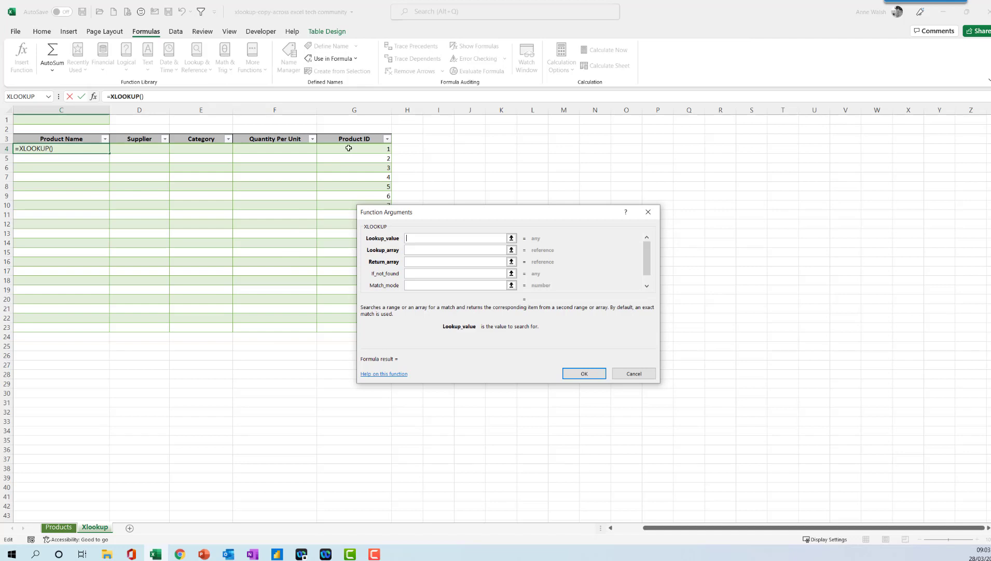
Step: Look up the row's Product ID G4 in Products column A and return column B
click(354, 149)
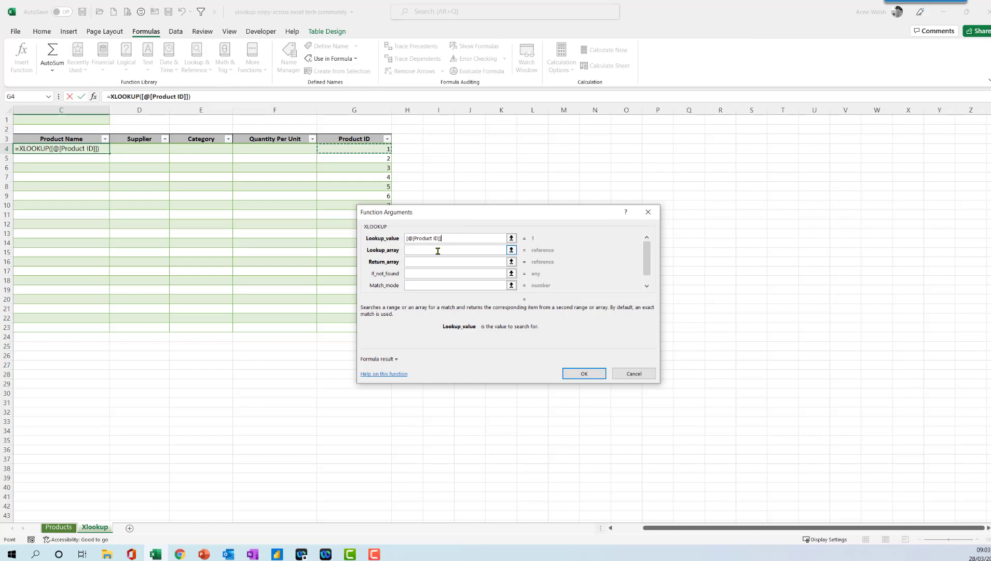
click(456, 249)
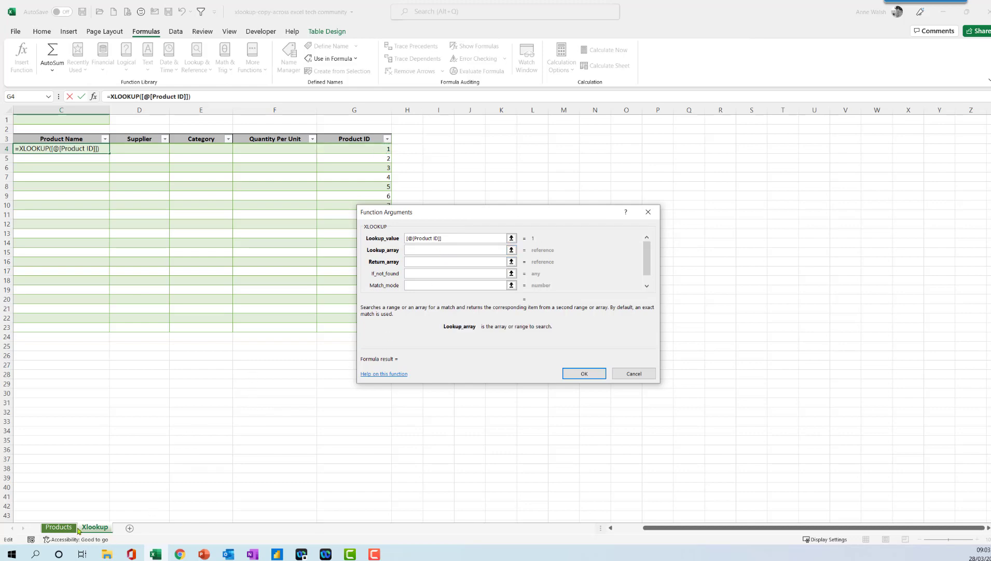
click(58, 527)
text(Products!$A:$A)
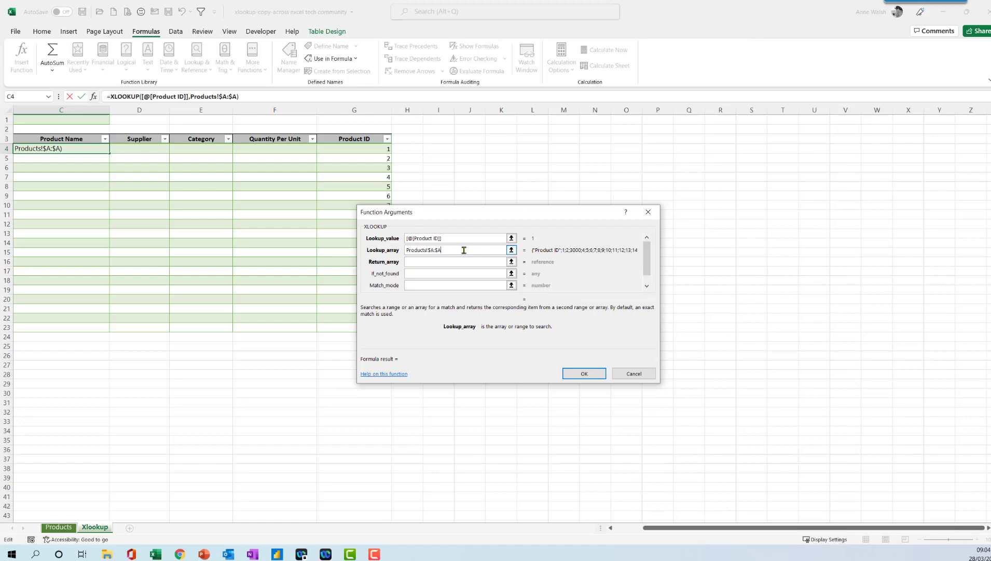
key(F4)
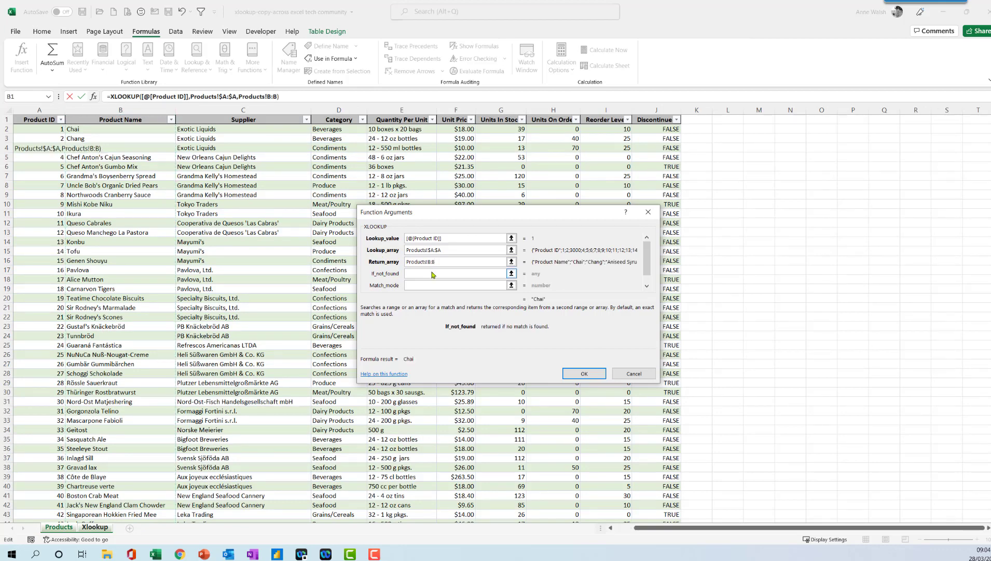
Step: Set if-not-found to "not found", match mode 0 exact, and confirm the formula
text("n)
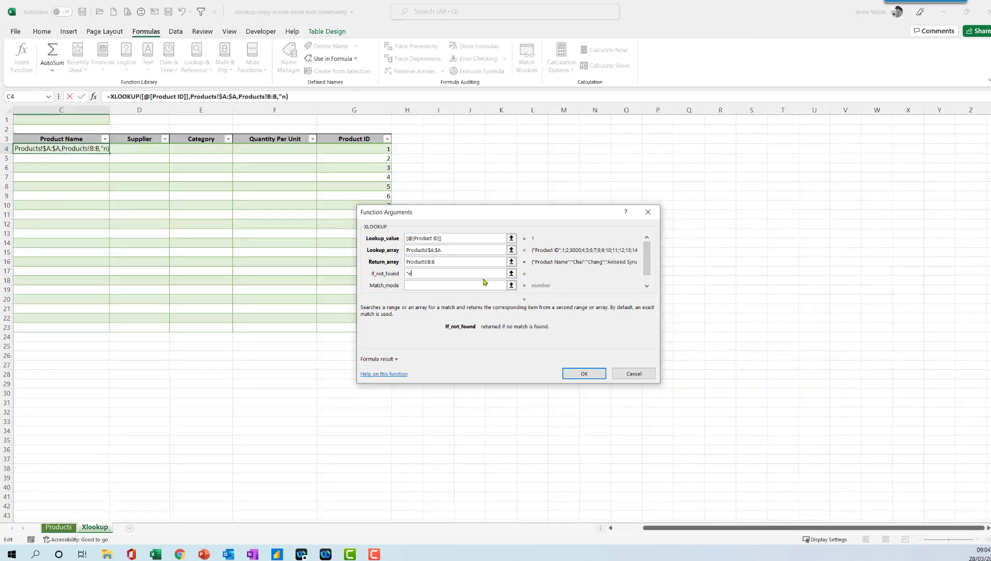
text(ot found)
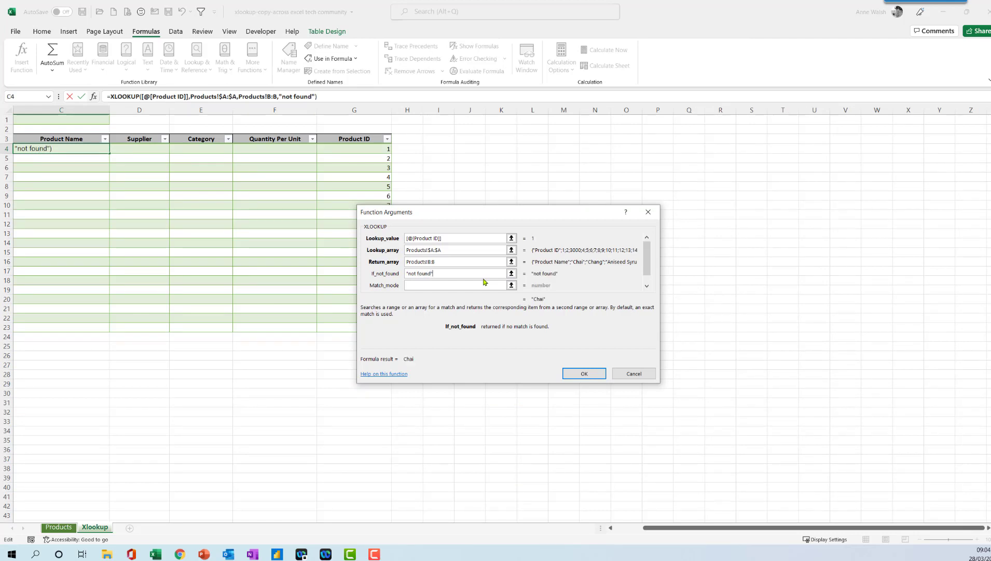
text(0)
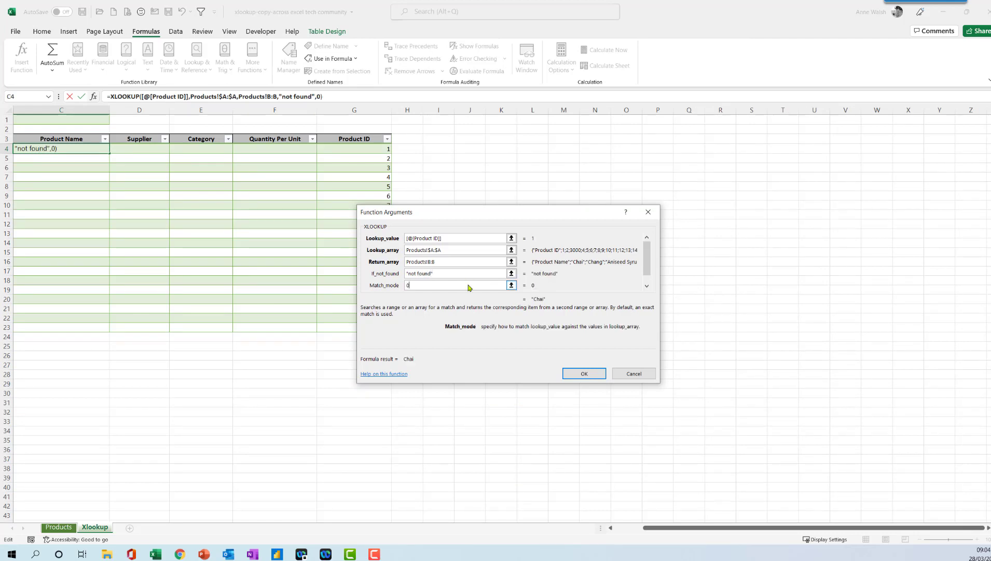
click(584, 372)
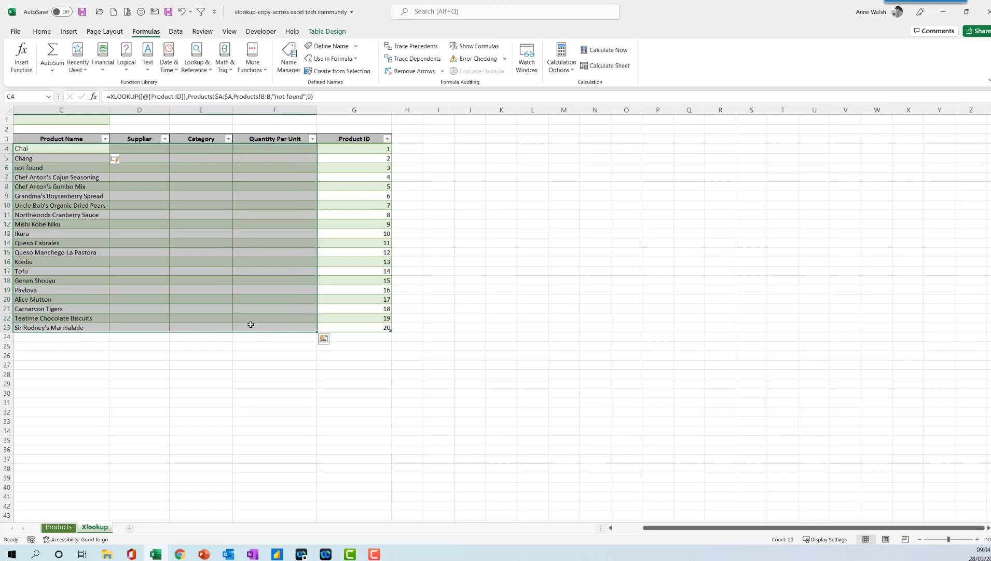
Step: Fill the formula right from C4:F23 so Supplier, Category and Quantity Per Unit populate
key(ctrl+r)
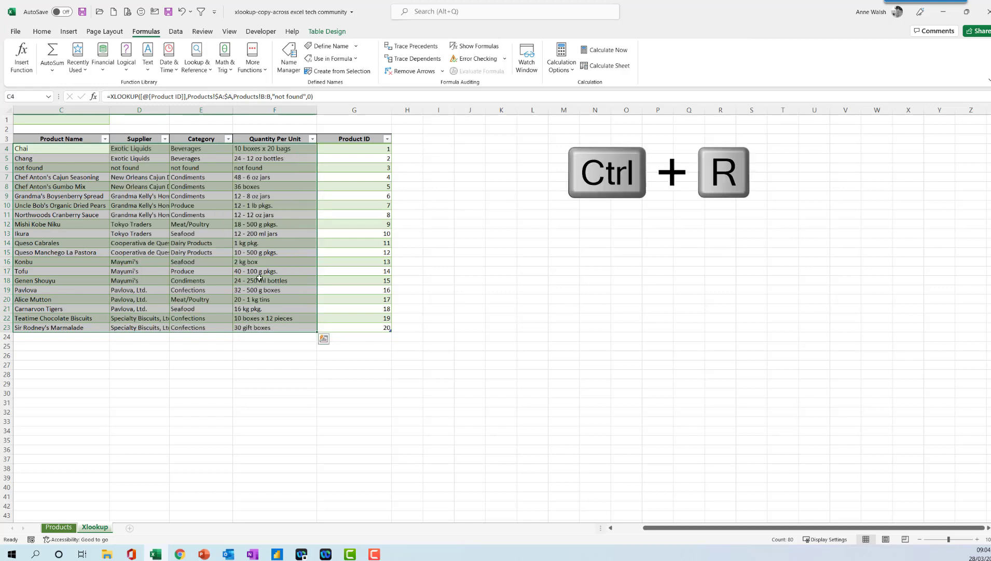
key(ctrl+r)
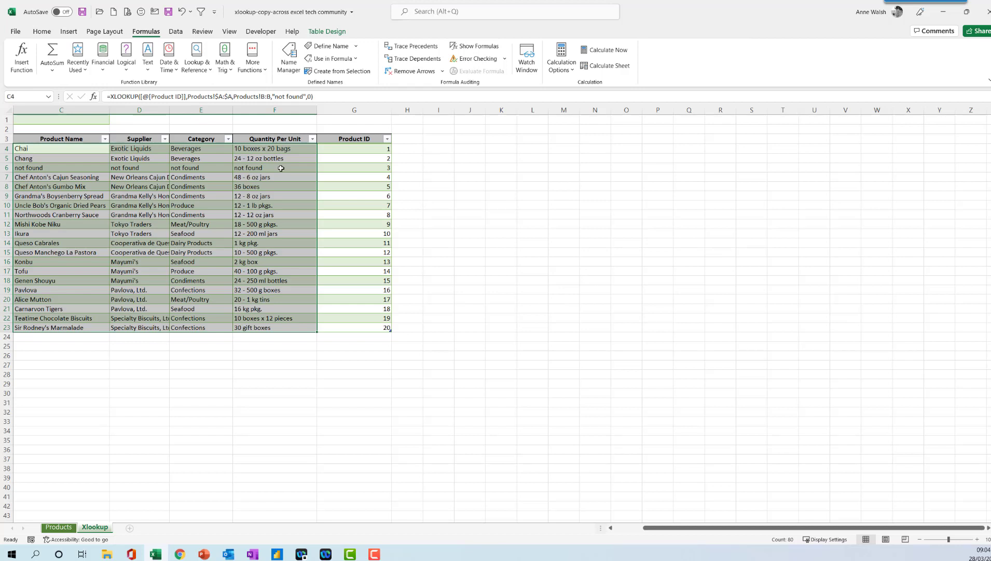
mouse_move(183, 114)
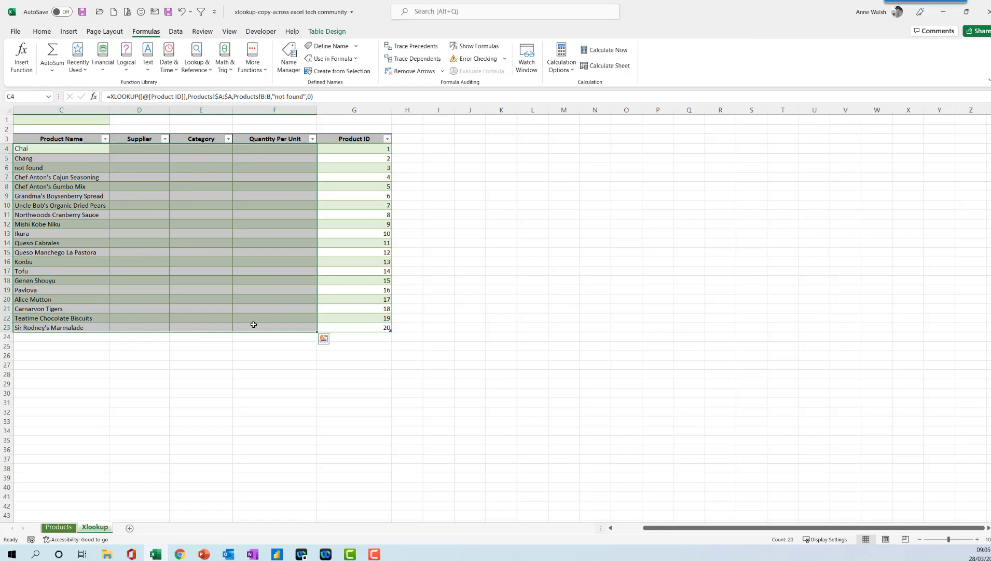
key(ctrl+r)
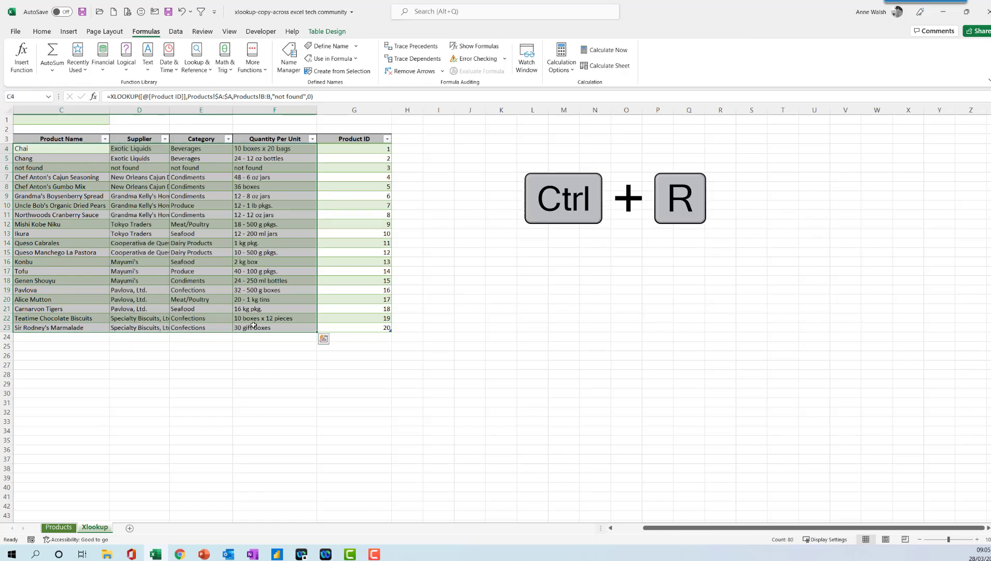
mouse_move(220, 285)
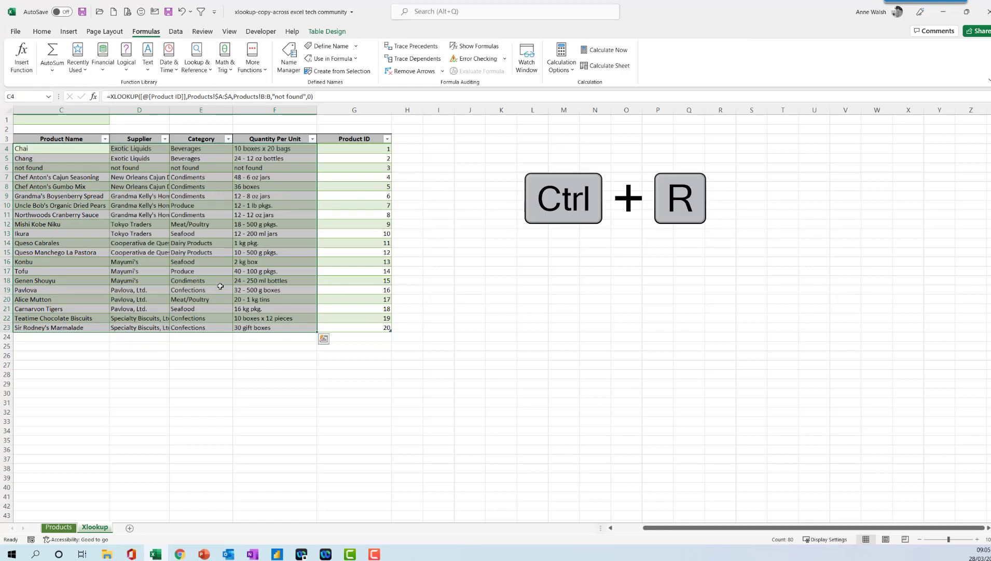
key(ctrl+r)
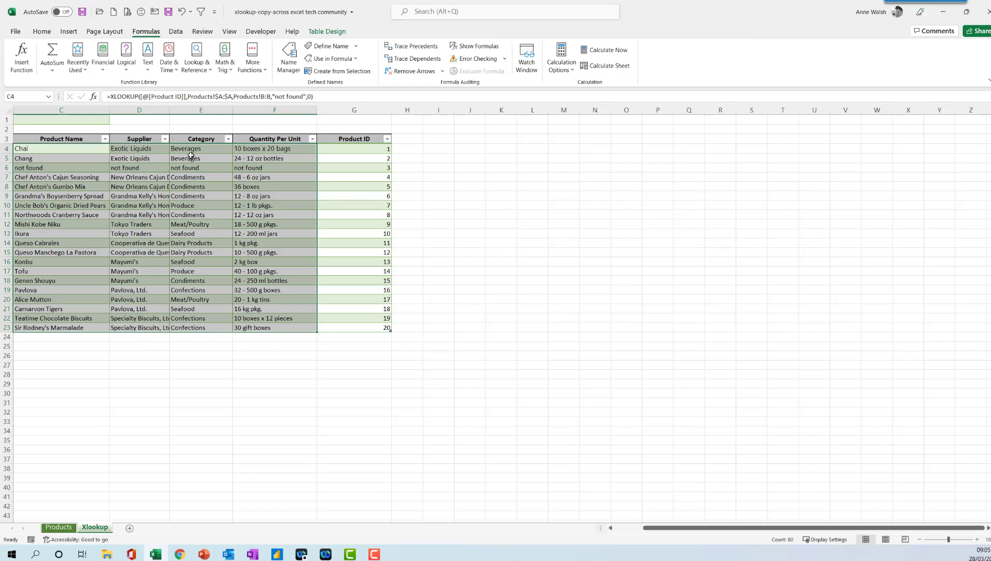
click(139, 138)
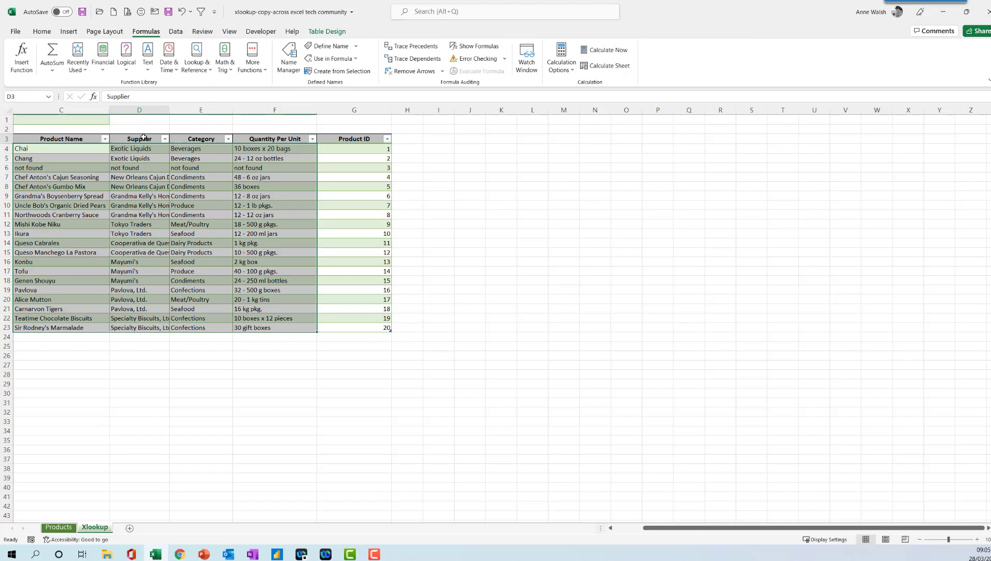
click(200, 138)
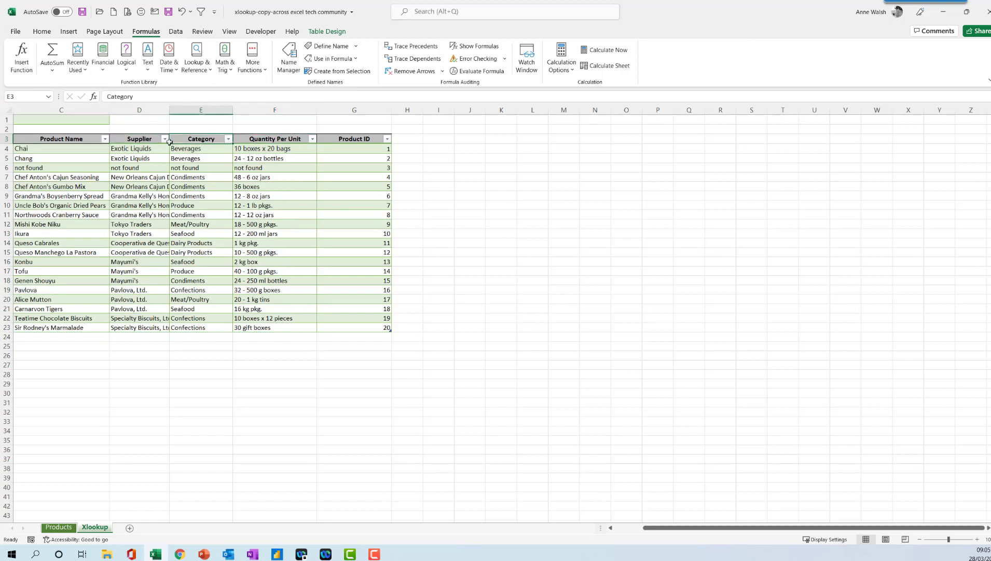
click(274, 138)
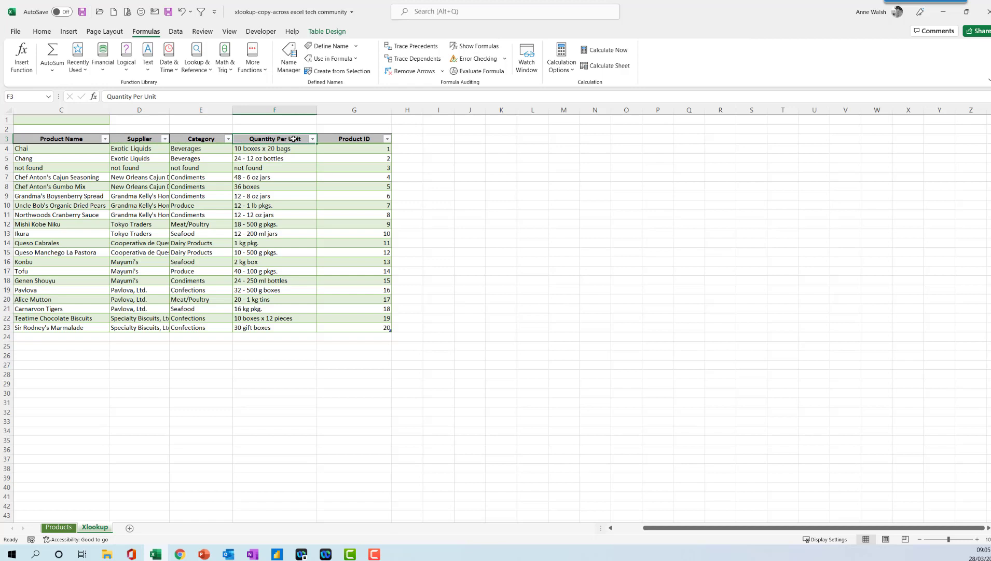
mouse_move(291, 138)
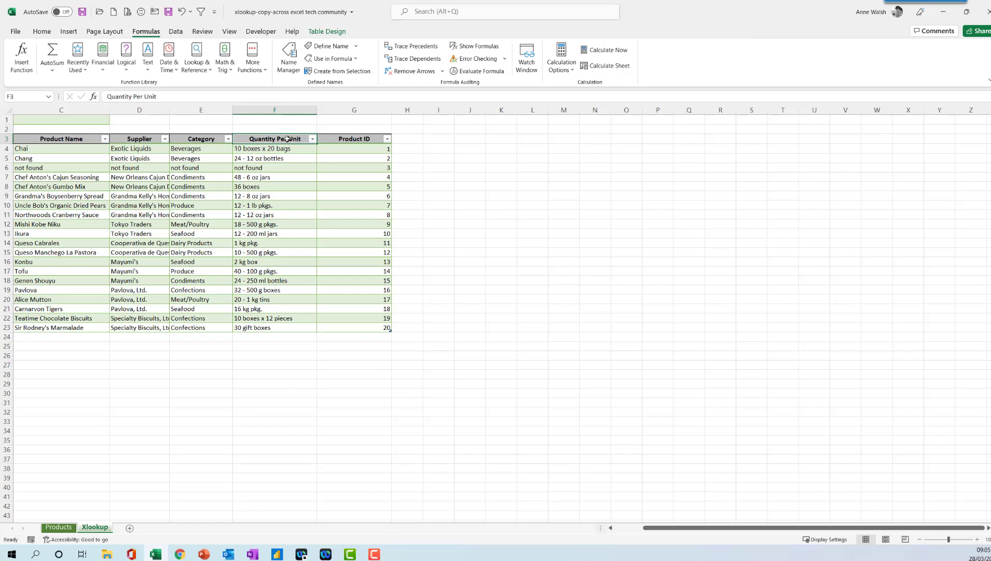
mouse_move(281, 158)
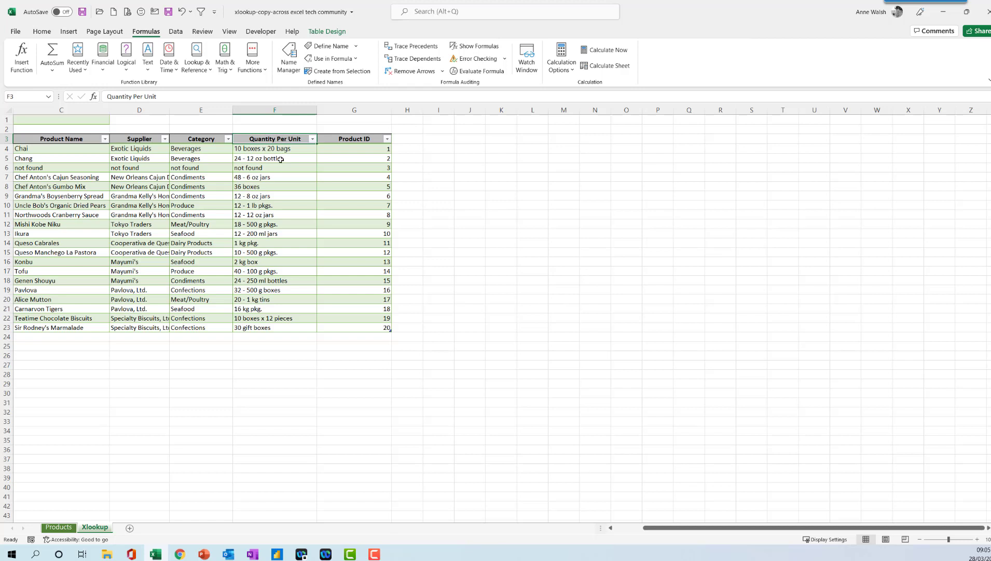